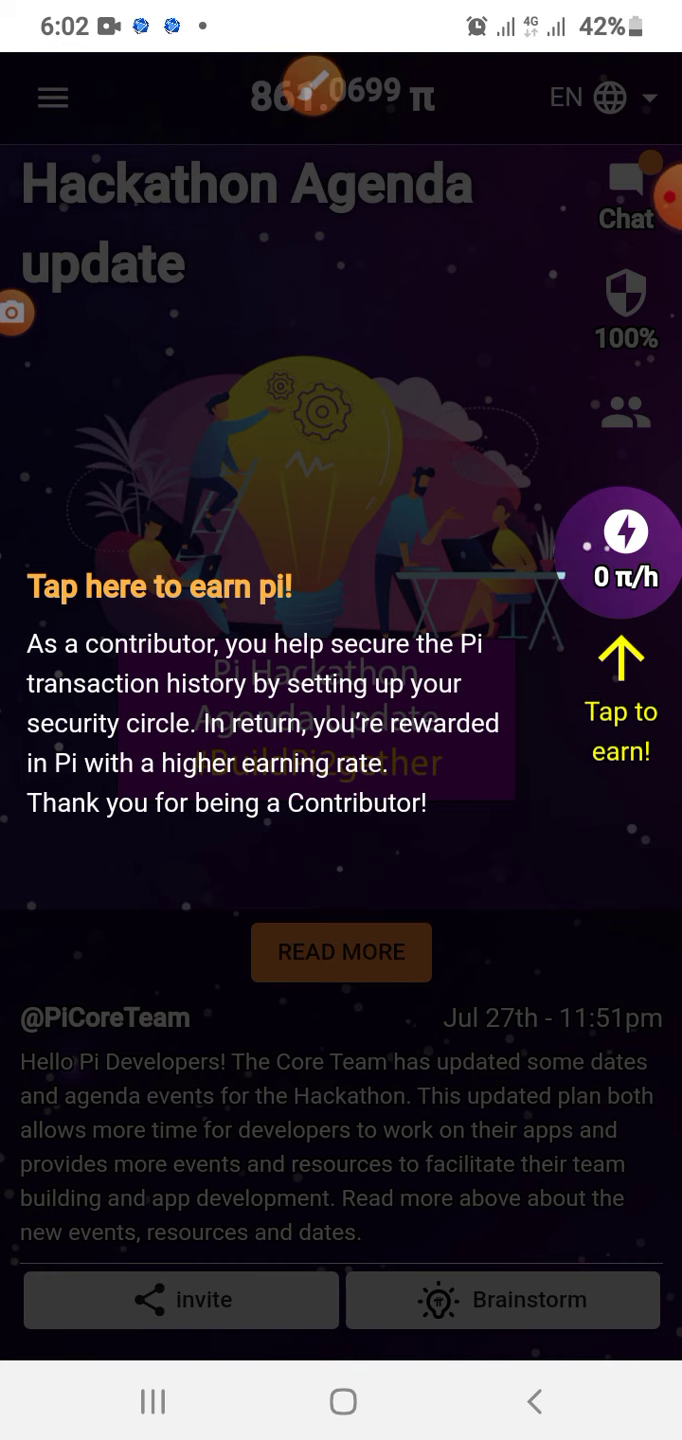
Start today's mining session and dismiss the security-circle confirmation, earning at 0.29 π/h
{"action": "left_click", "coordinate": [620, 530]}
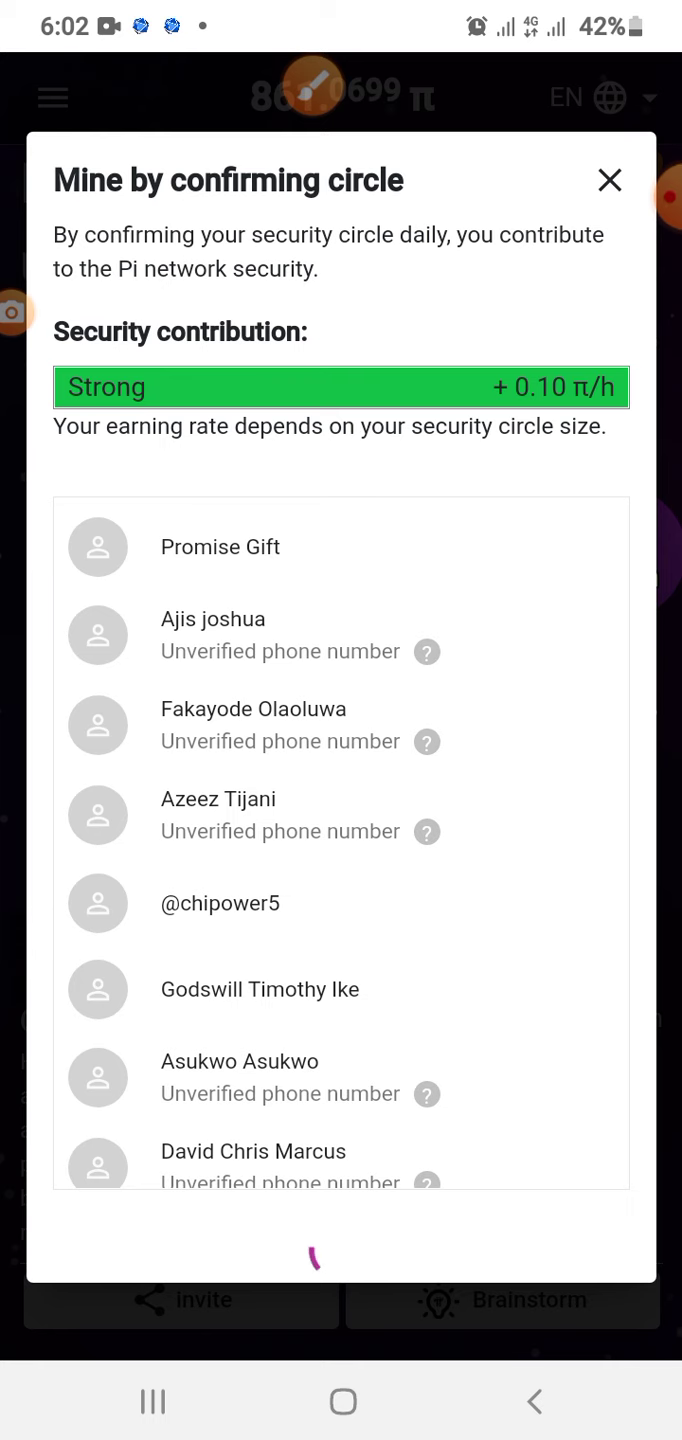
{"action": "left_click", "coordinate": [608, 181]}
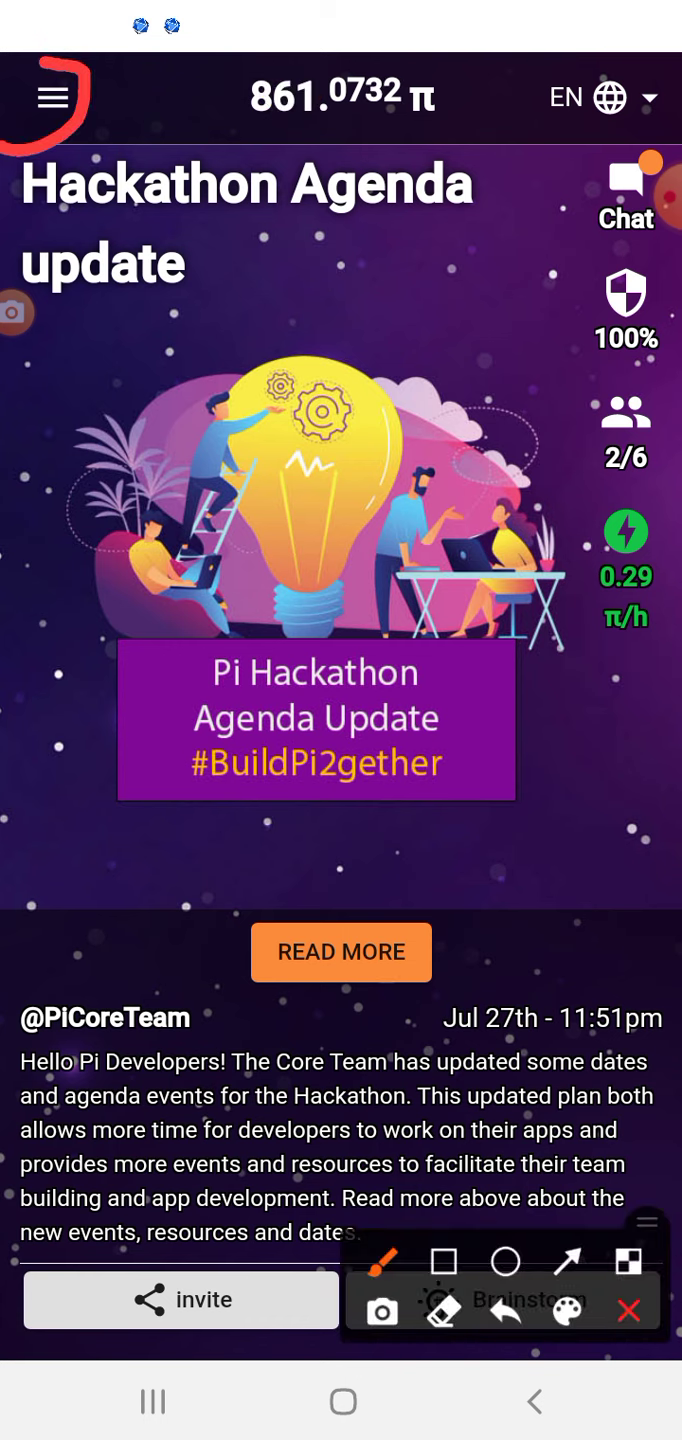
Go to the account profile via the navigation menu and scroll to Account verification
{"action": "left_click", "coordinate": [53, 97]}
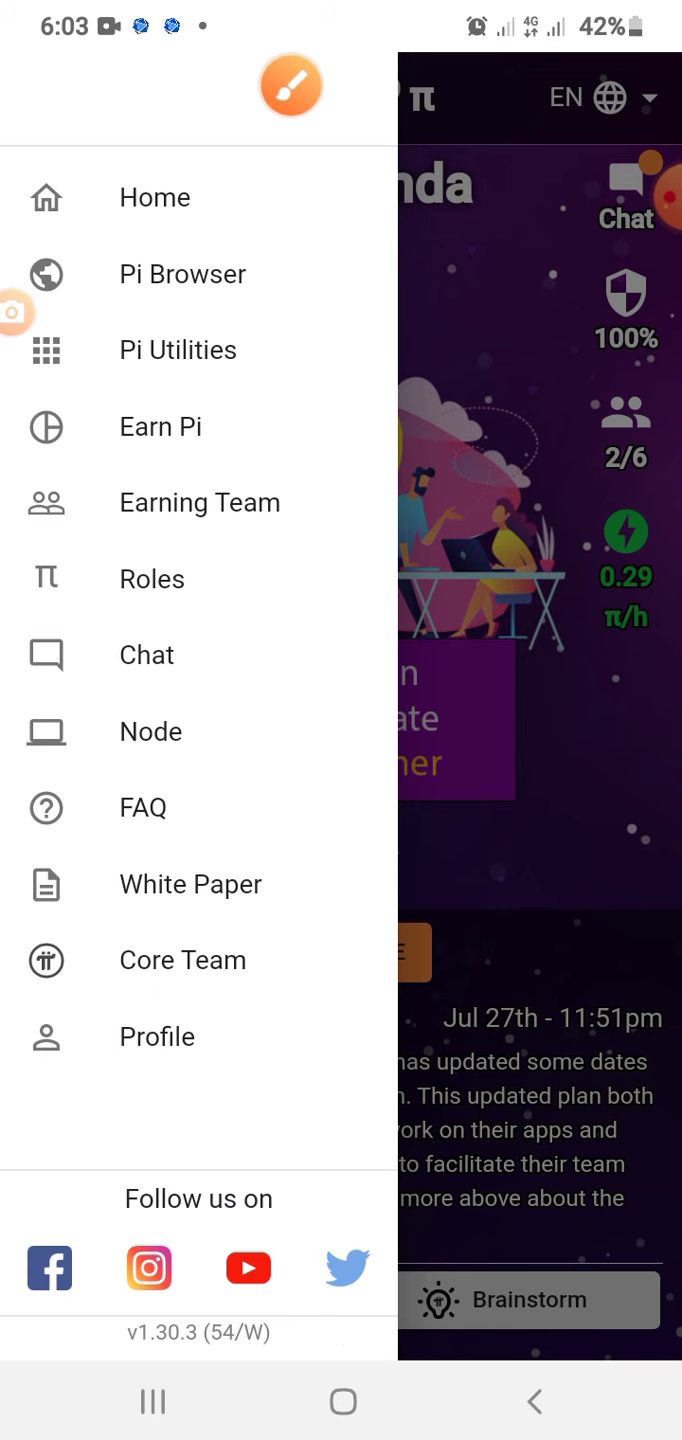
{"action": "left_click", "coordinate": [157, 1036]}
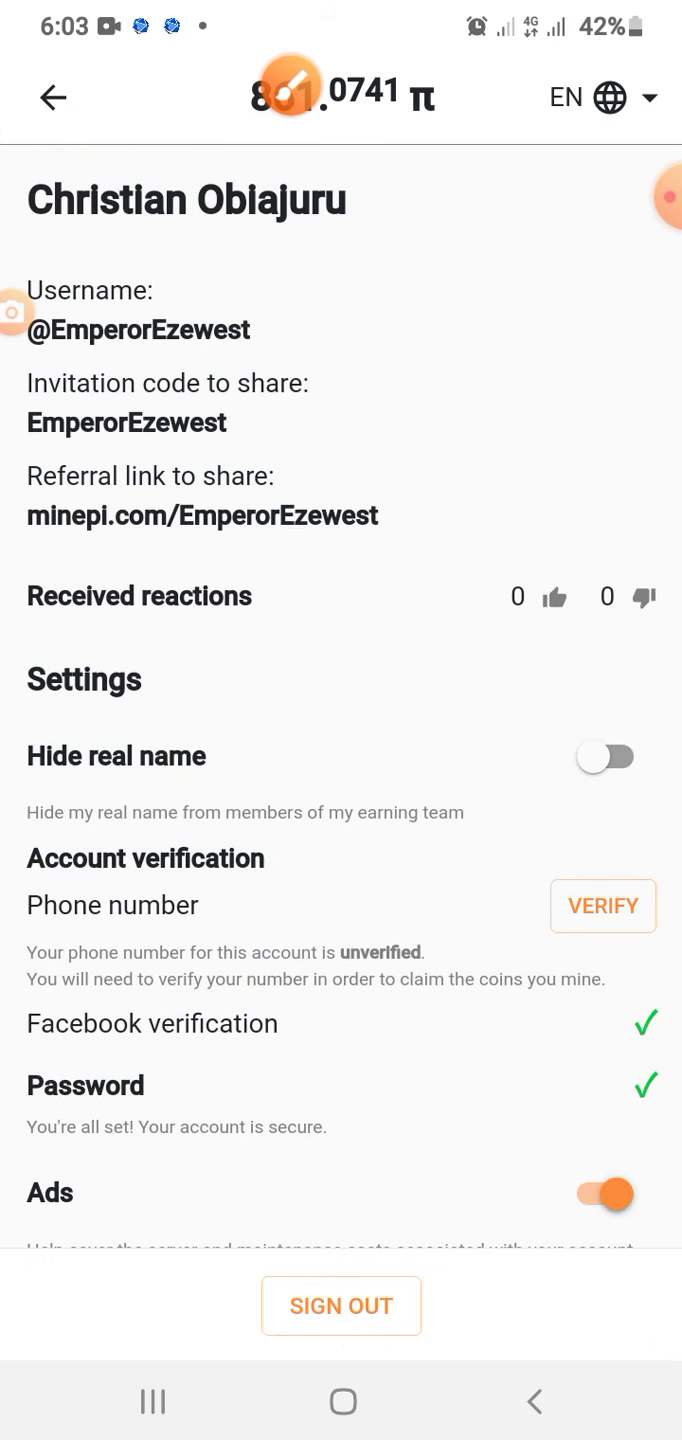
{"action": "scroll", "scroll_direction": "down", "scroll_amount": 3}
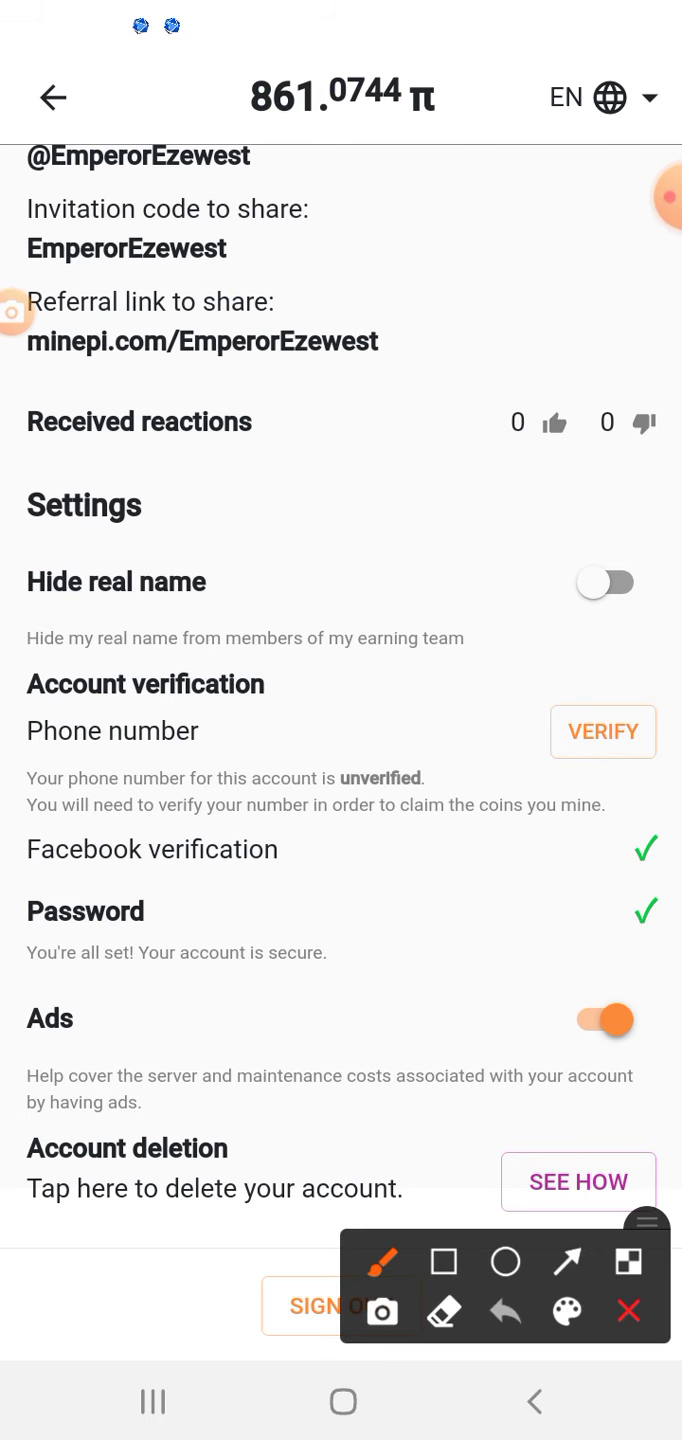
{"action": "left_click_drag", "start_coordinate": [20, 670], "coordinate": [420, 685]}
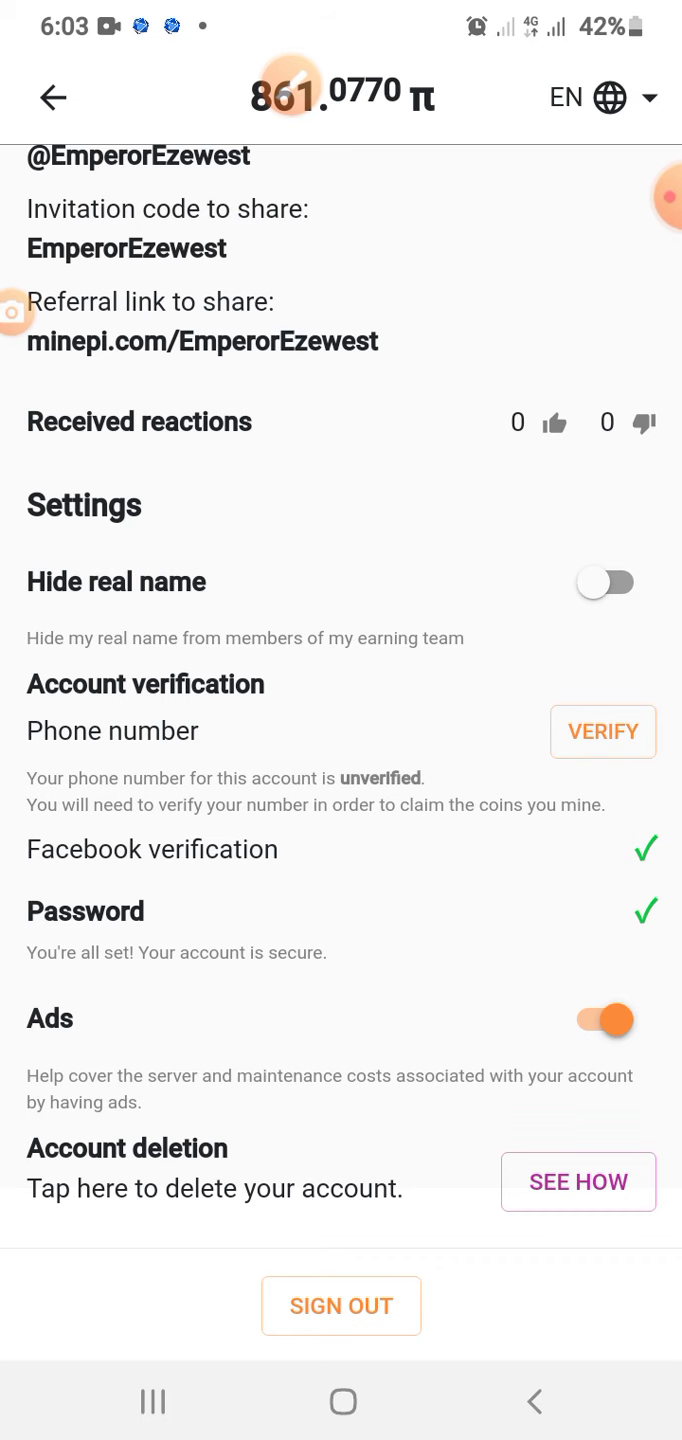
Verify the phone number by SMS code and launch the texting app with the drafted message
{"action": "left_click", "coordinate": [602, 731]}
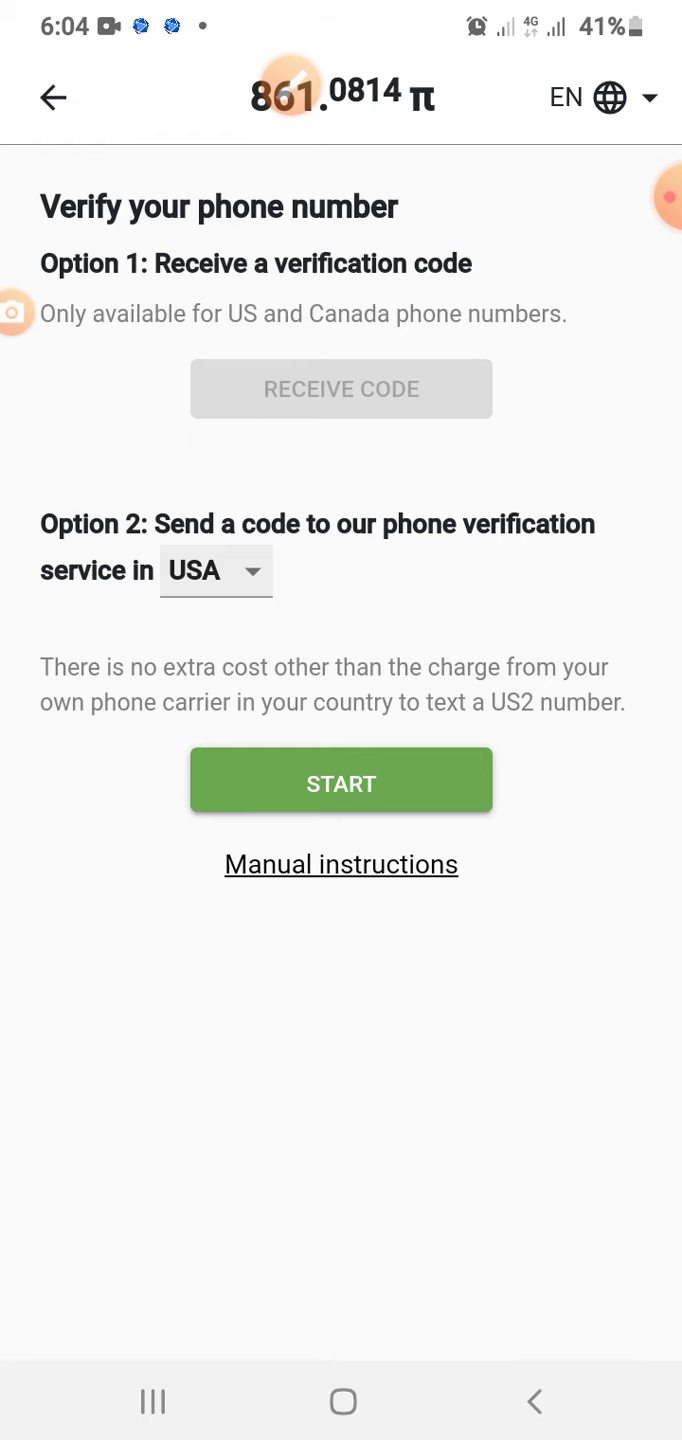
{"action": "left_click", "coordinate": [340, 781]}
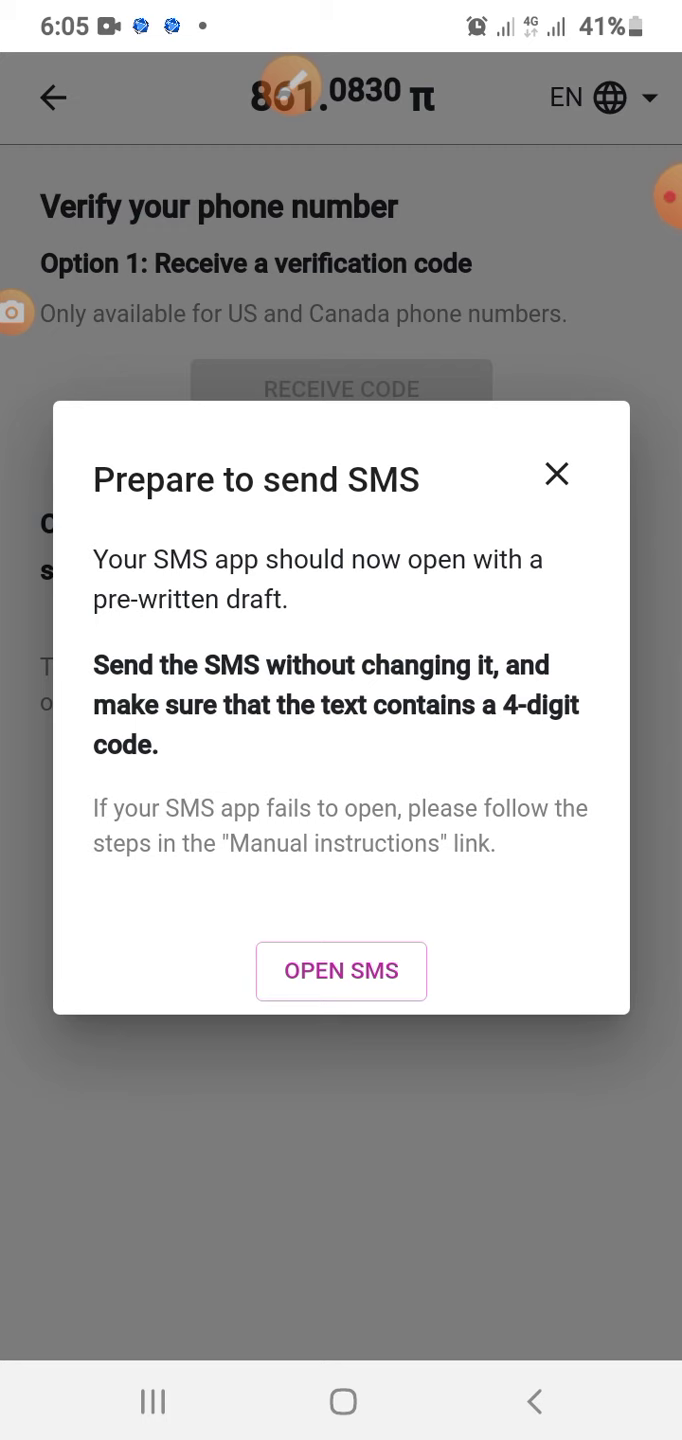
{"action": "left_click", "coordinate": [340, 971]}
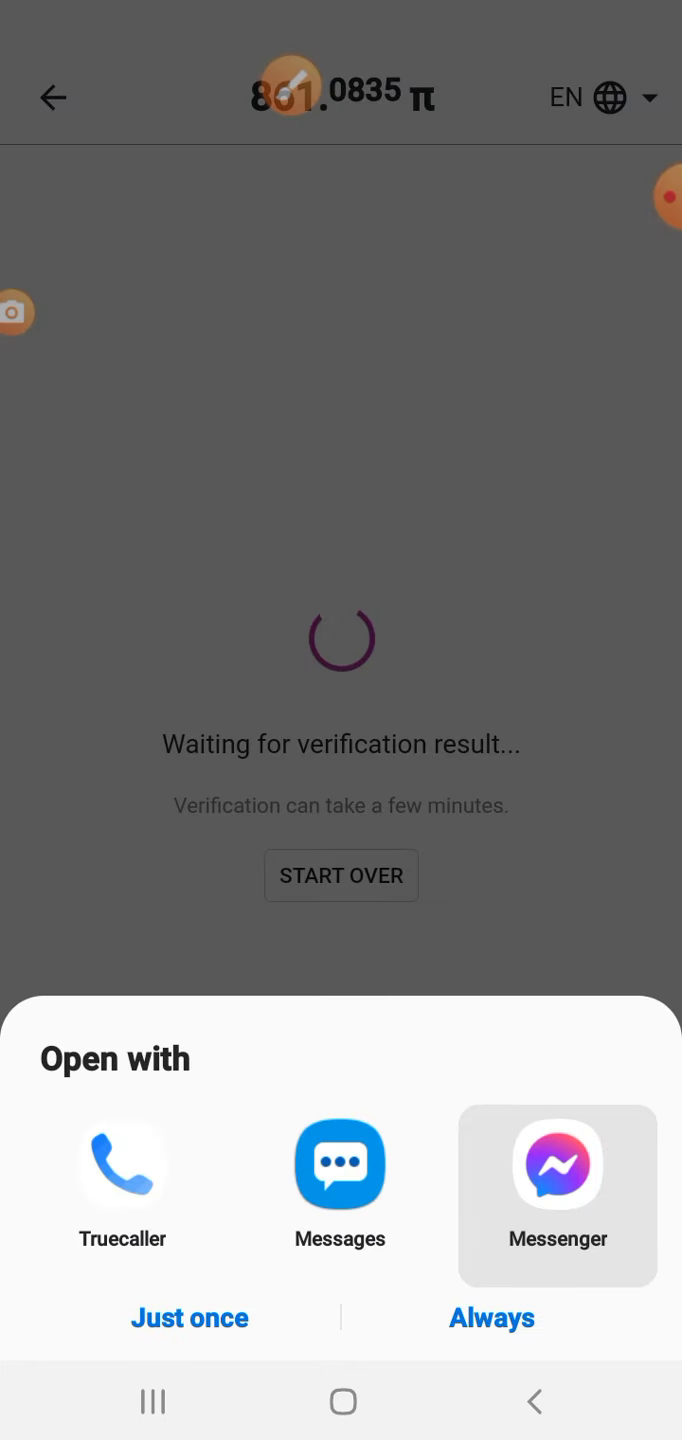
{"action": "left_click", "coordinate": [340, 1164]}
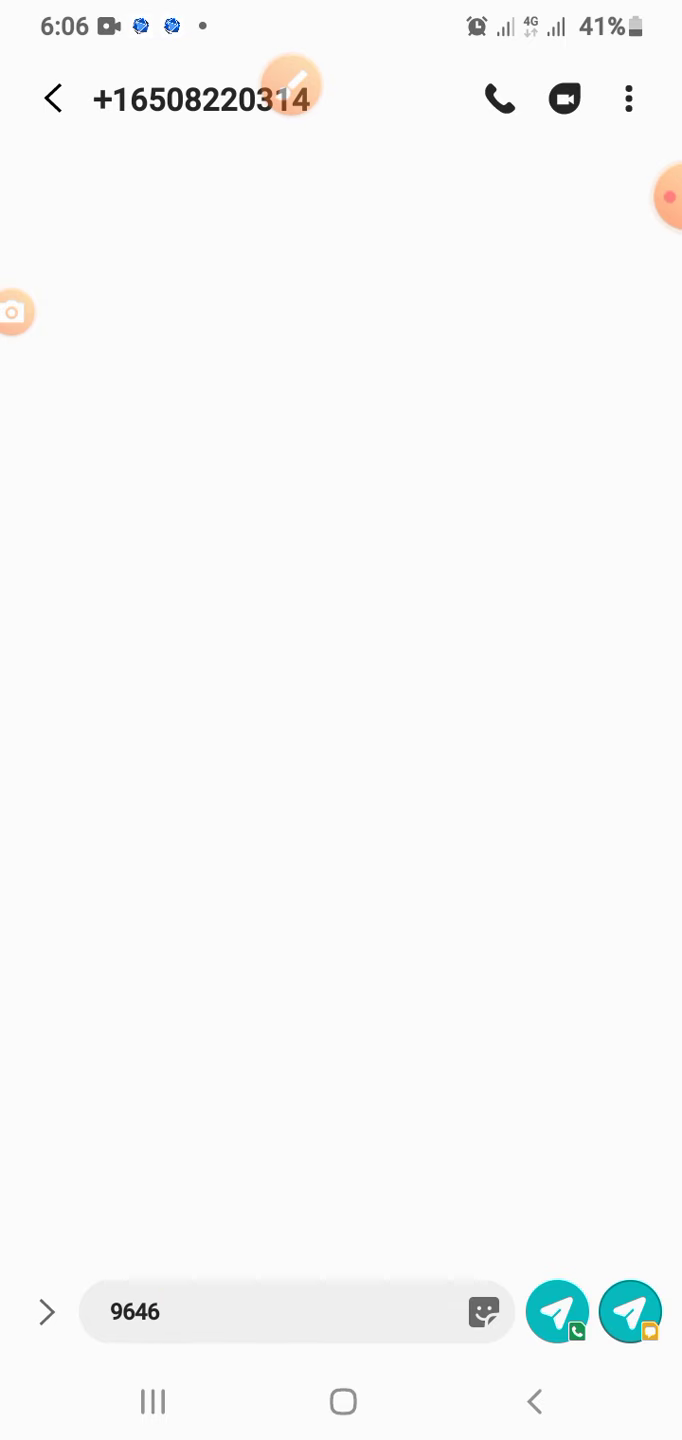
{"action": "left_click", "coordinate": [297, 1311]}
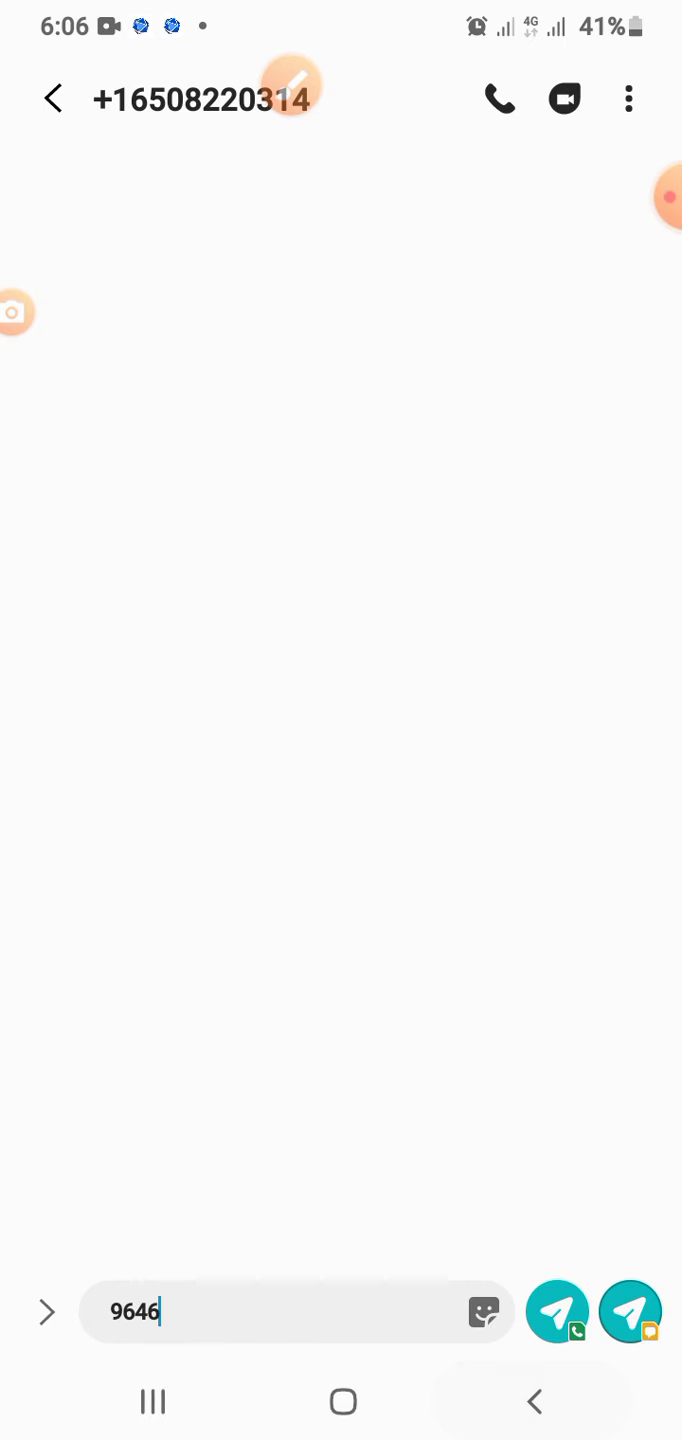
{"action": "left_click", "coordinate": [52, 99]}
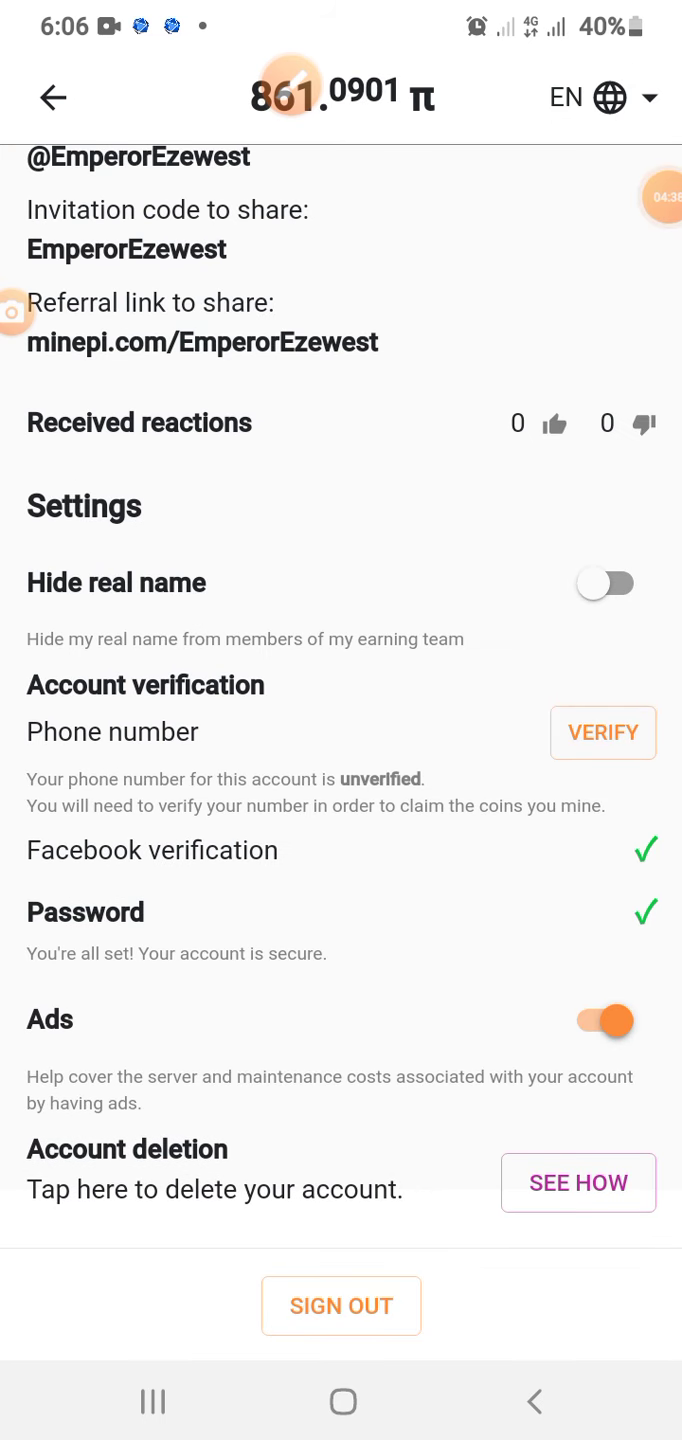
{"action": "left_click", "coordinate": [602, 733]}
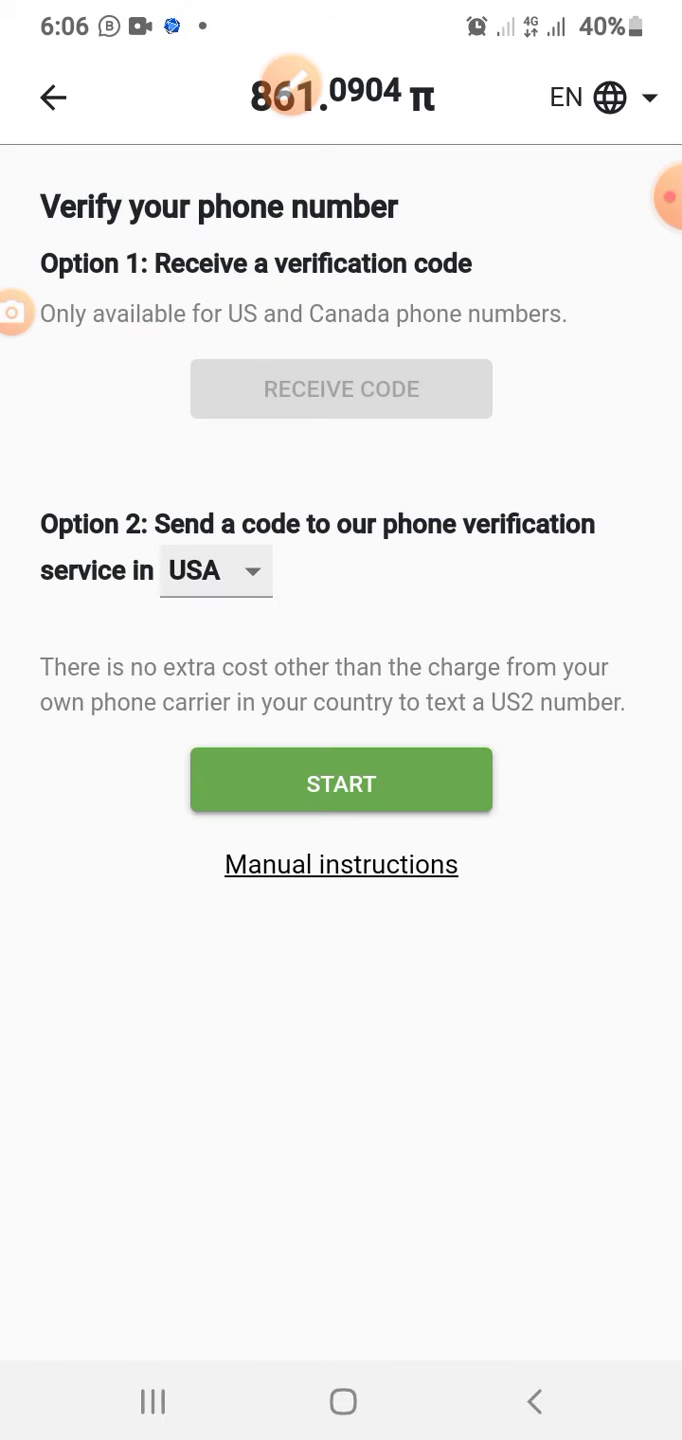
{"action": "left_click", "coordinate": [340, 864]}
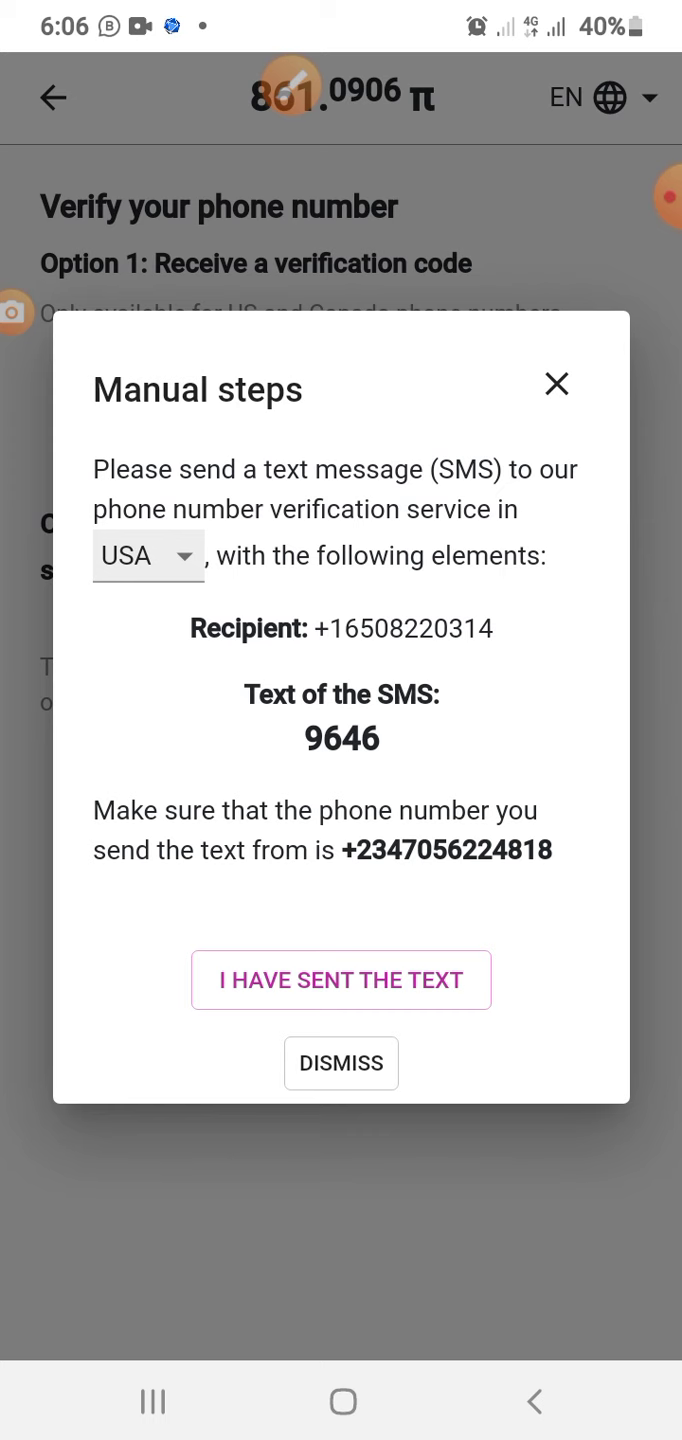